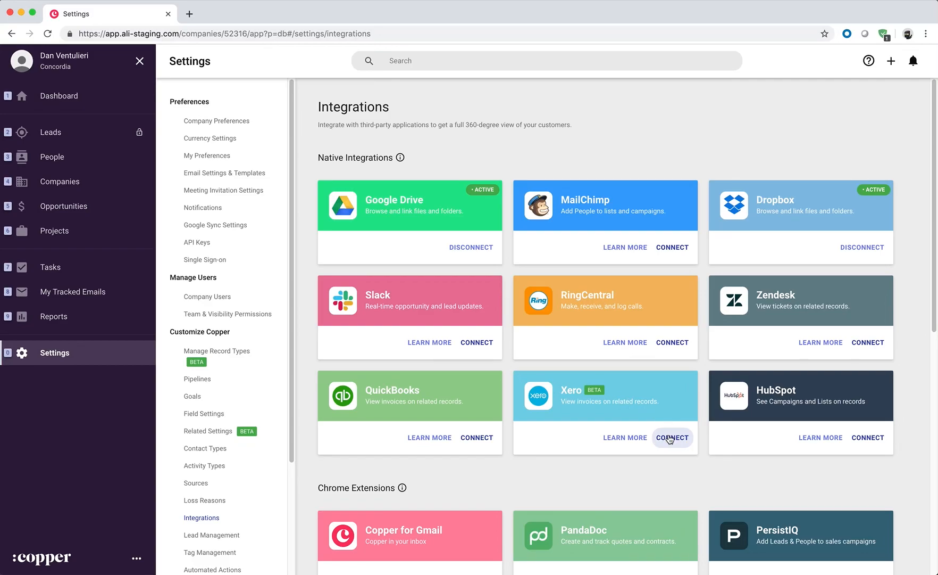
Step: Start connecting Xero from the Integrations settings via the Connect button on its card
left_click(672, 438)
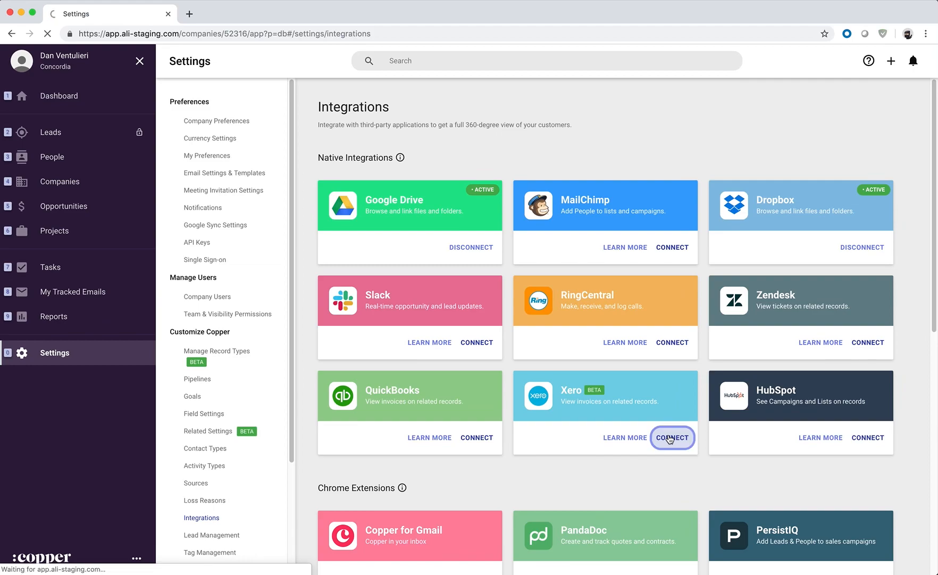
left_click(672, 438)
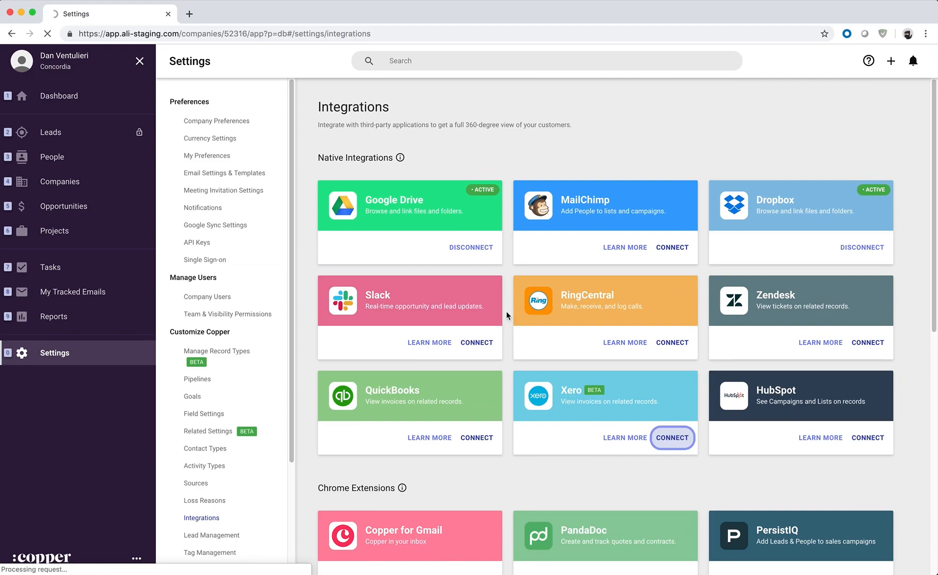
Step: Allow Copper Staging access to the organisation's Xero data on the Authorise Application page
left_click(673, 438)
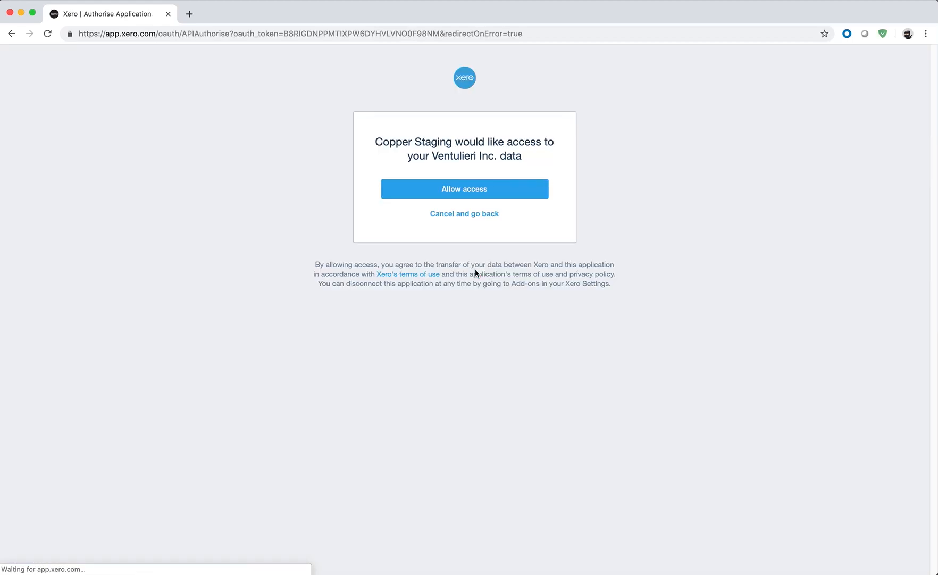
left_click(464, 189)
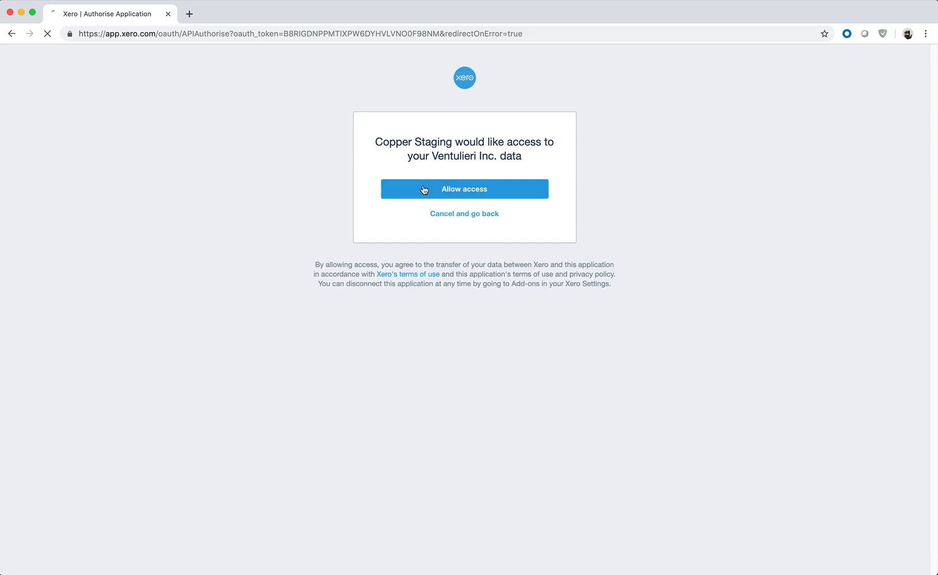
left_click(464, 188)
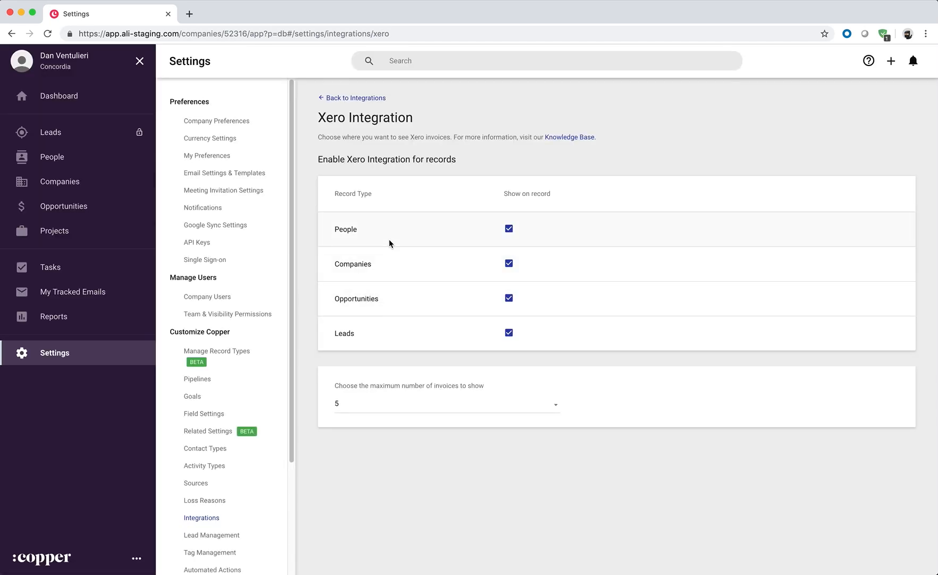
mouse_move(394, 265)
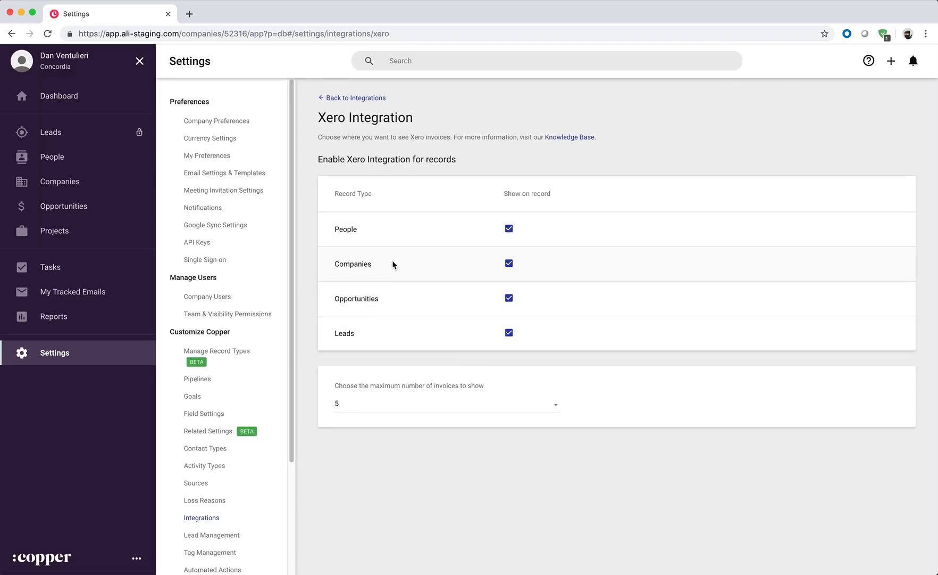
mouse_move(375, 405)
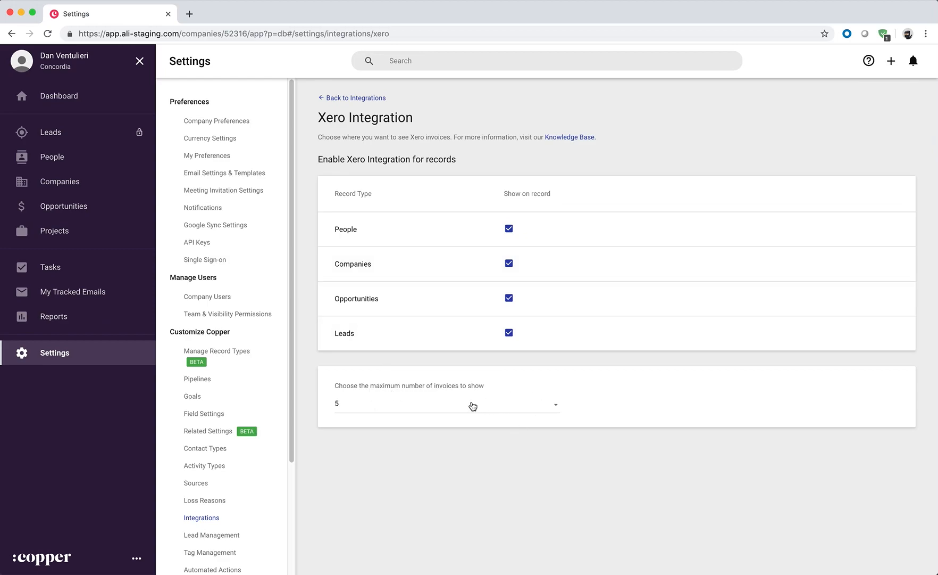
mouse_move(52, 157)
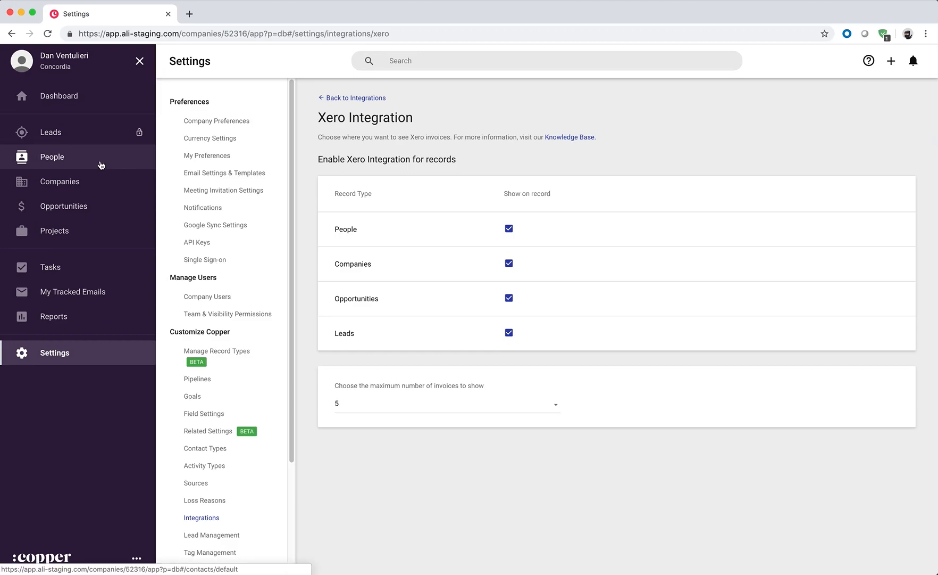
Step: Show Jimmy Page's related Xero invoice INV-0002 from the People list
left_click(52, 156)
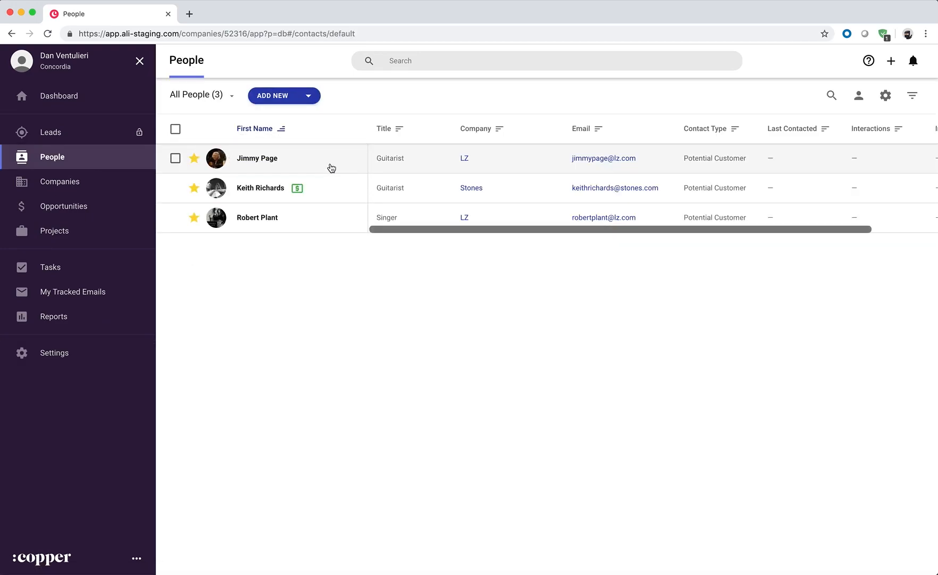
left_click(256, 157)
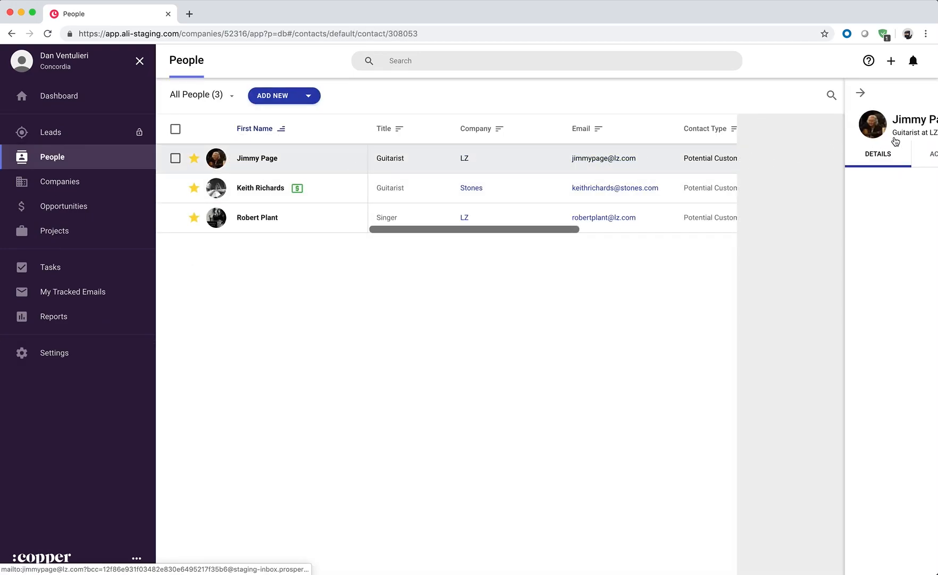
left_click(906, 154)
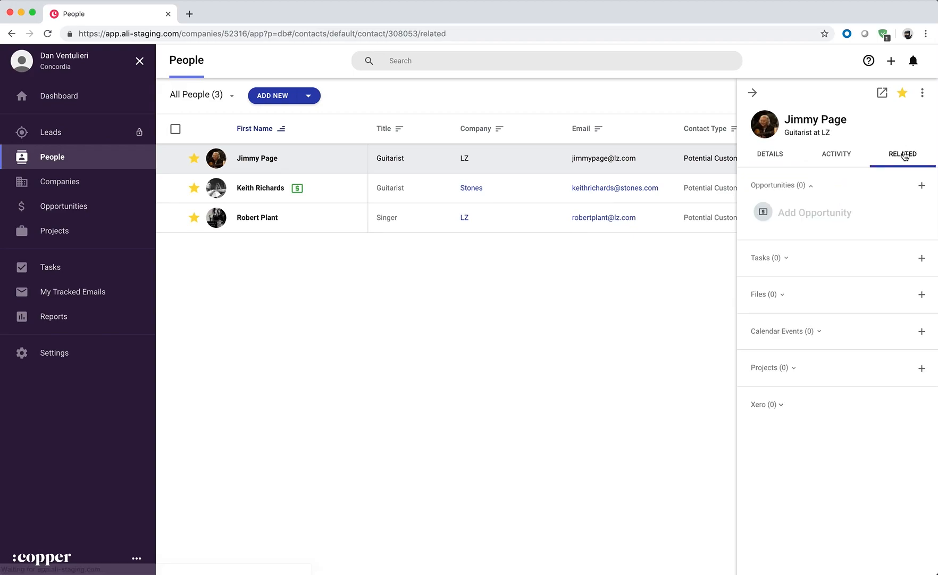
left_click(762, 404)
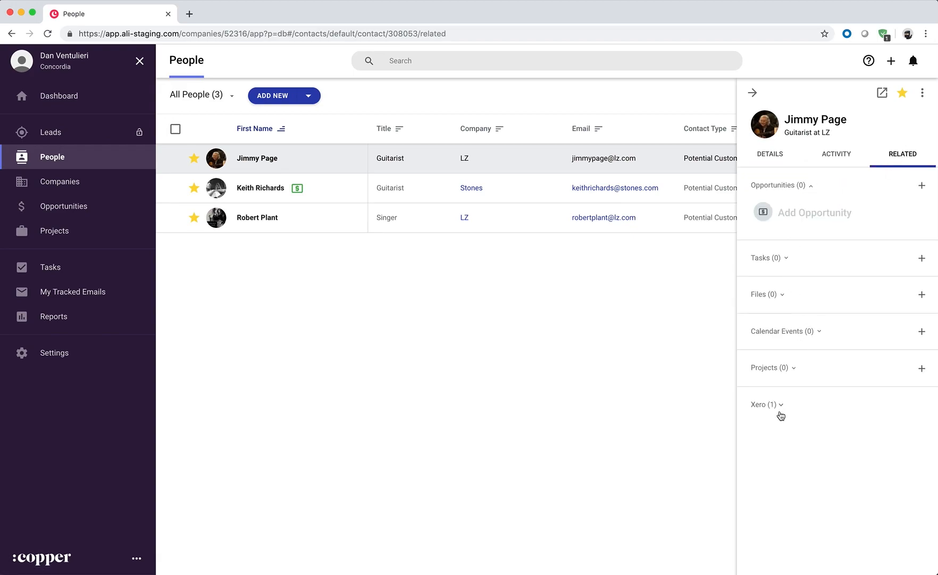
left_click(766, 404)
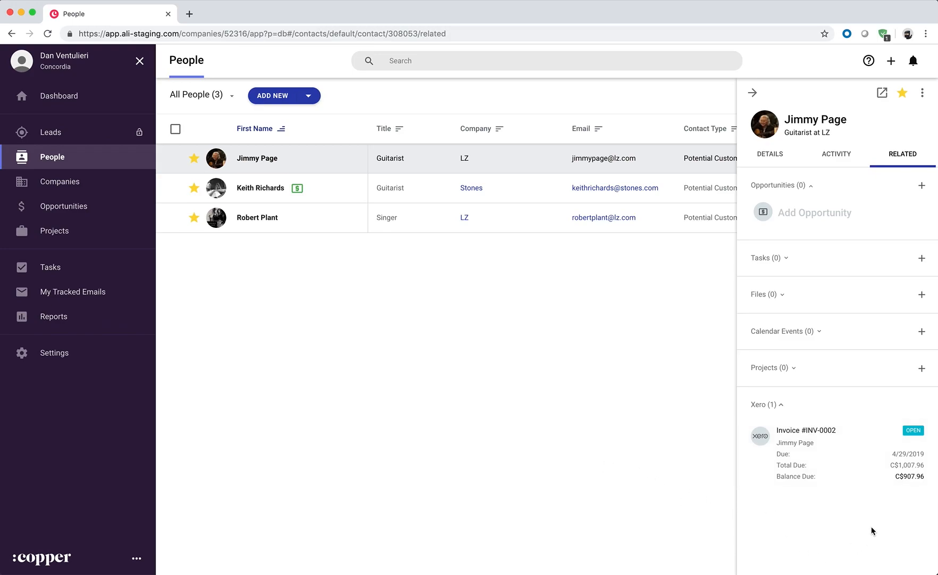
mouse_move(822, 483)
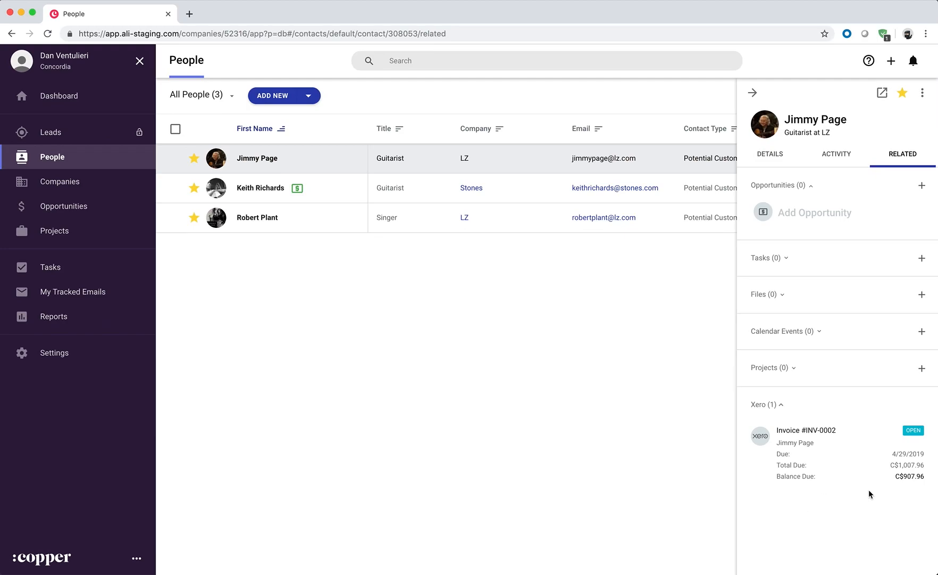
Step: Show Keith Richards' invoices INV-0004 and INV-0003, then Robert Plant's INV-0001
left_click(260, 188)
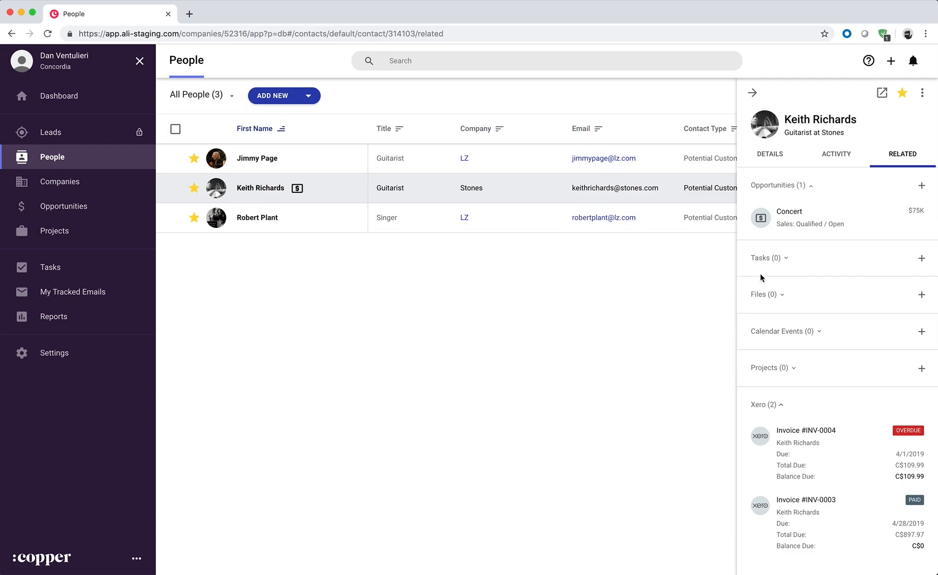
mouse_move(661, 479)
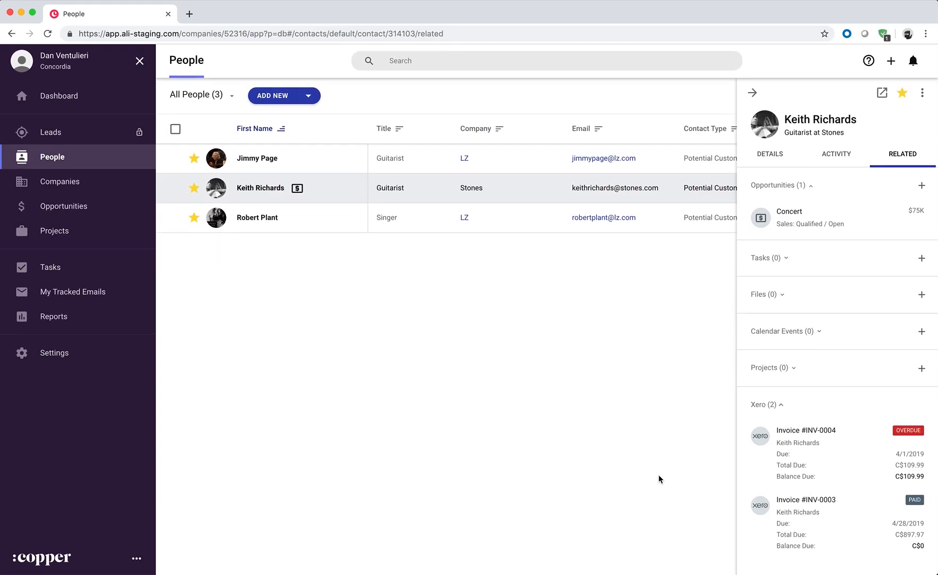
mouse_move(704, 514)
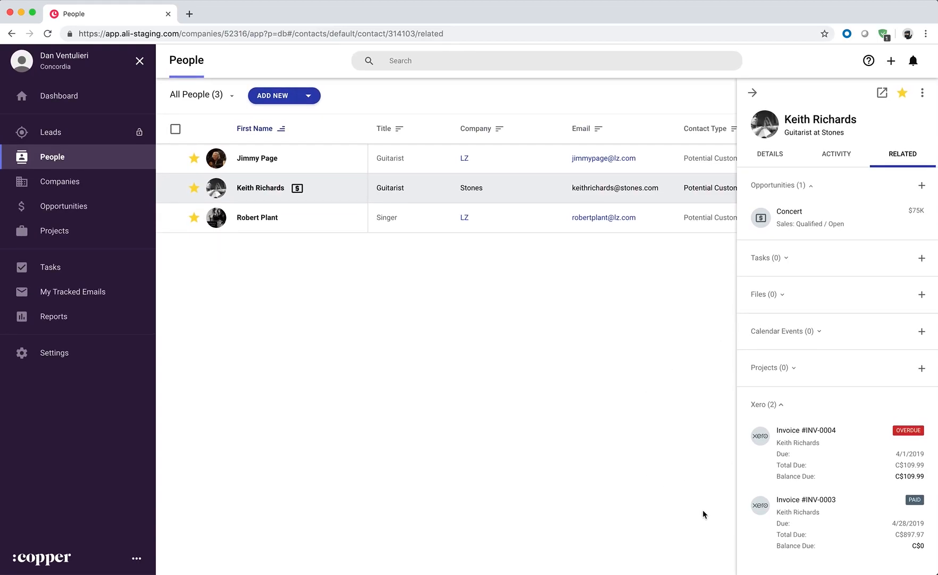
left_click(258, 217)
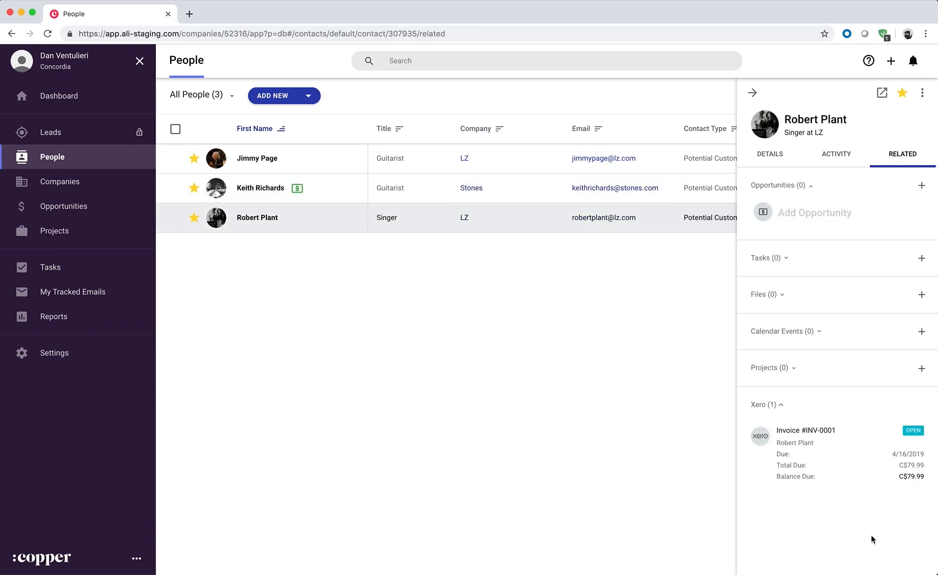
mouse_move(922, 433)
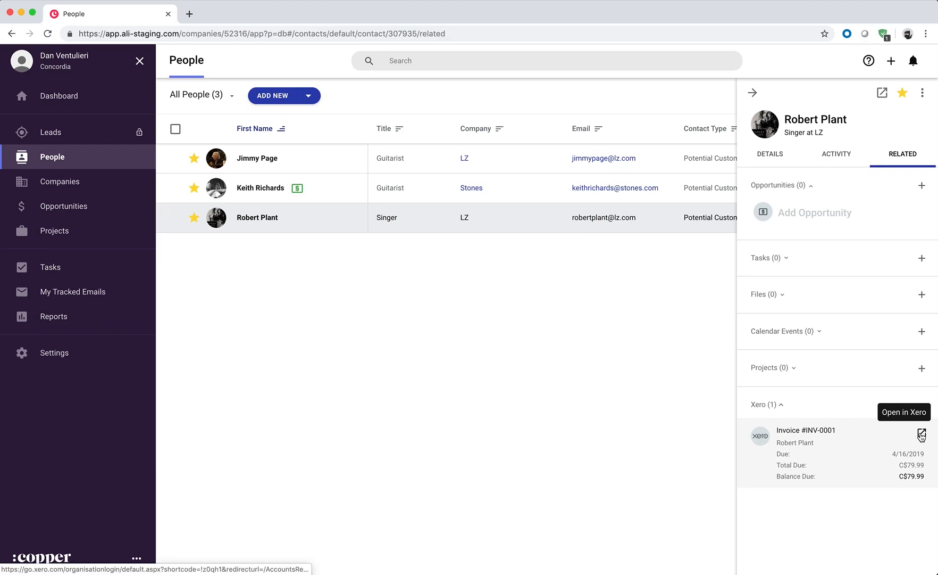
Step: View Robert Plant's INV-0001 in Xero (79.99 awaiting payment) and return to Copper
left_click(921, 435)
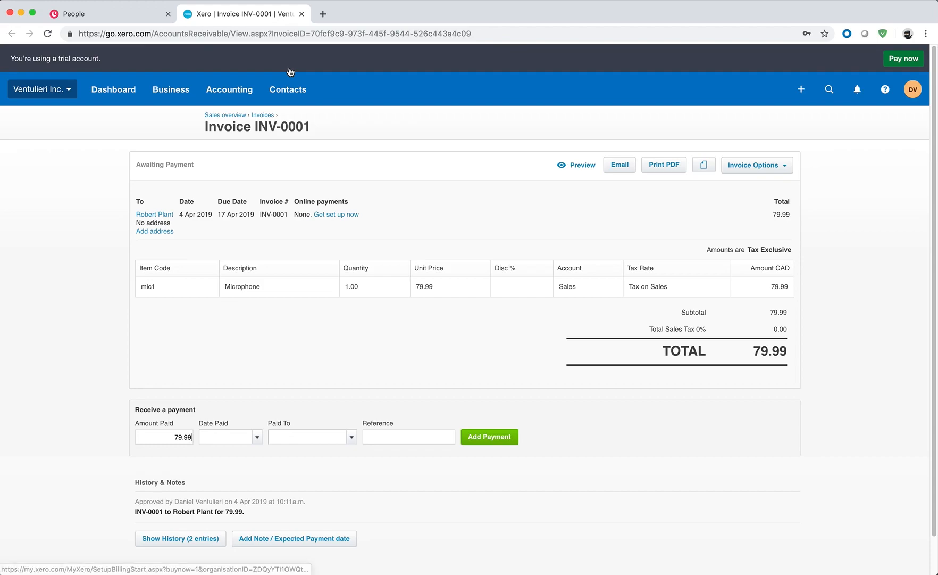
left_click(108, 13)
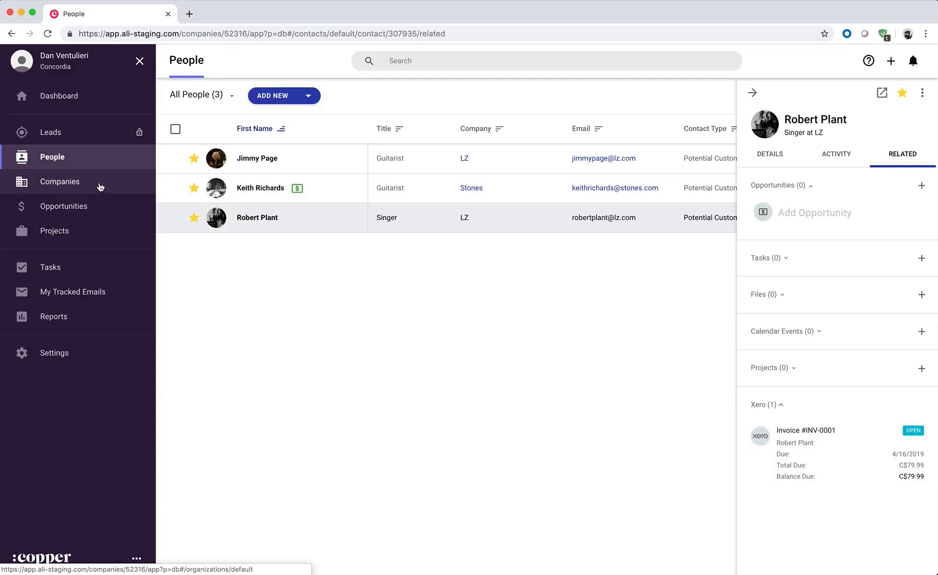
Step: Review LZ's related invoices INV-0001 and INV-0002, then go to the Concert opportunity
left_click(60, 181)
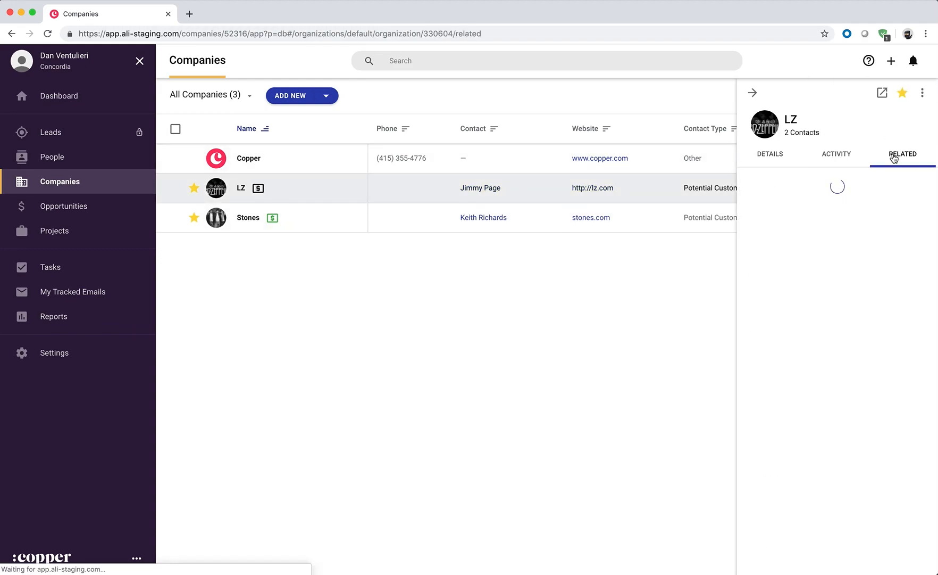
left_click(903, 156)
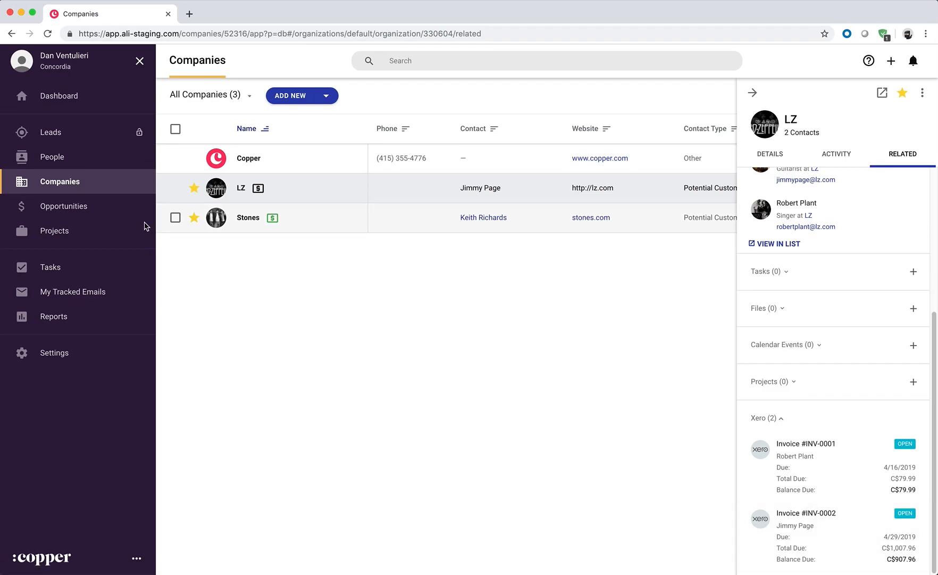
left_click(64, 206)
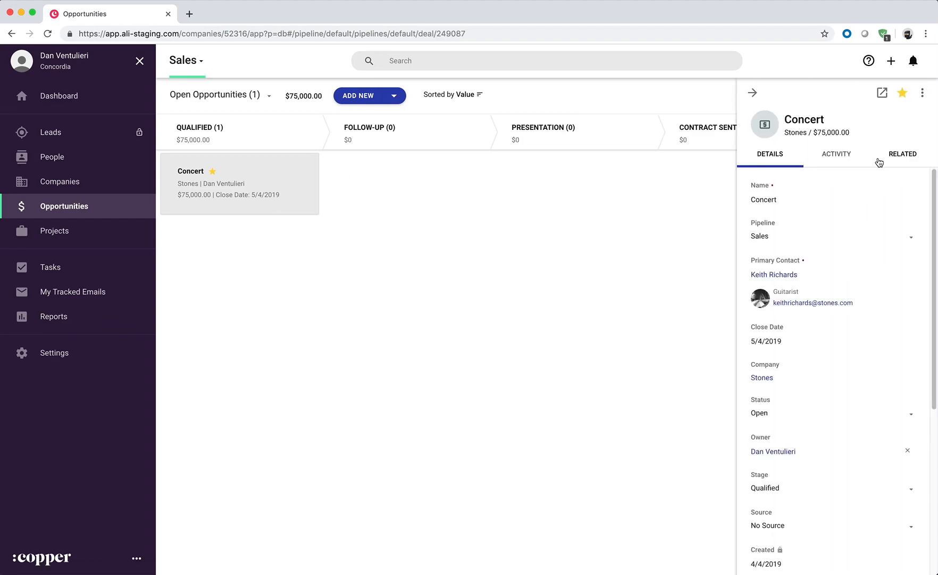
Step: Show the Concert opportunity's four Xero invoices: INV-0001, INV-0002, INV-0004 and INV-0003
left_click(902, 154)
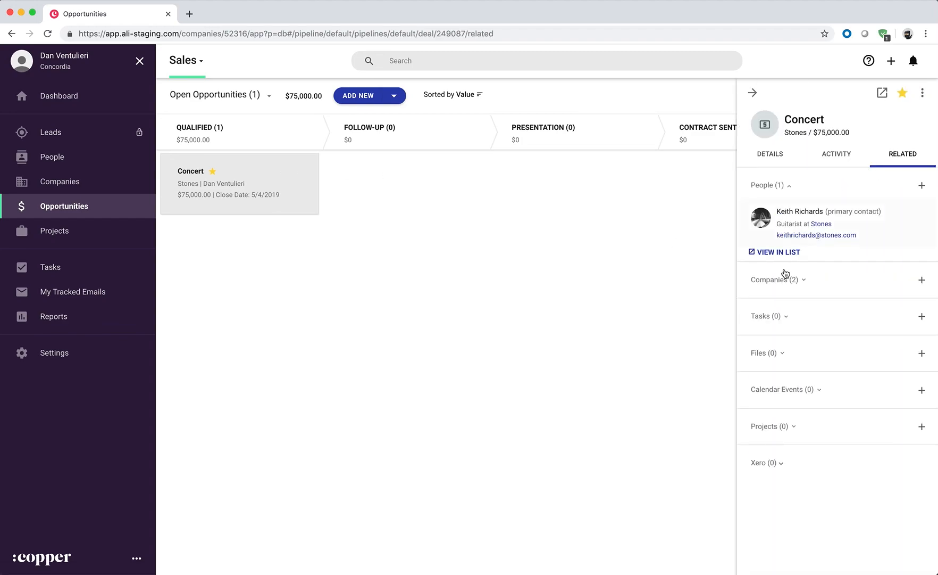
left_click(776, 279)
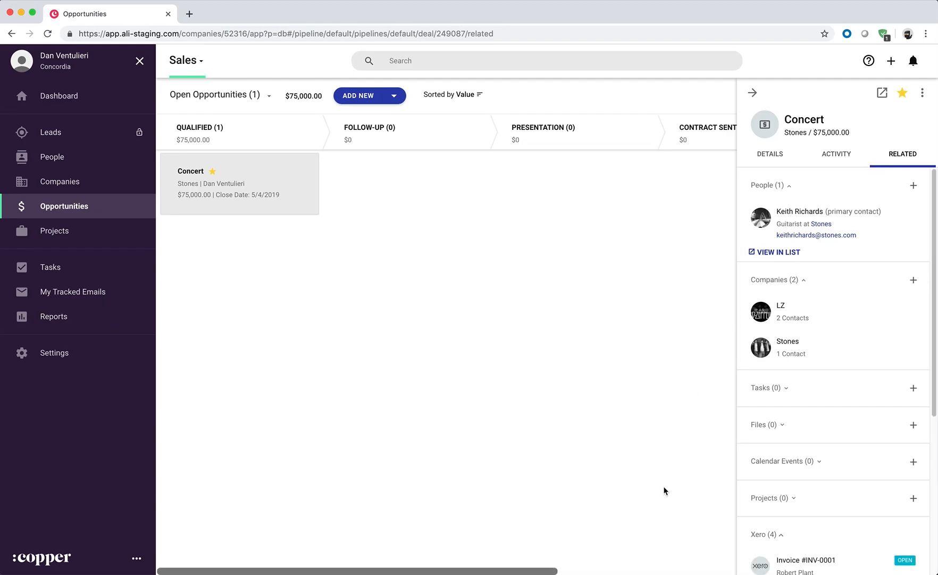
scroll("down", 3)
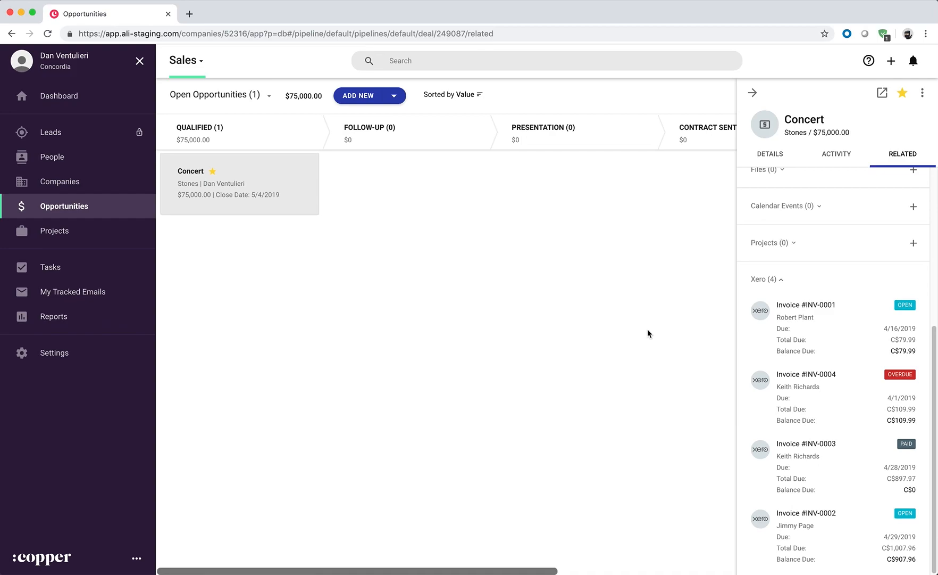
mouse_move(87, 341)
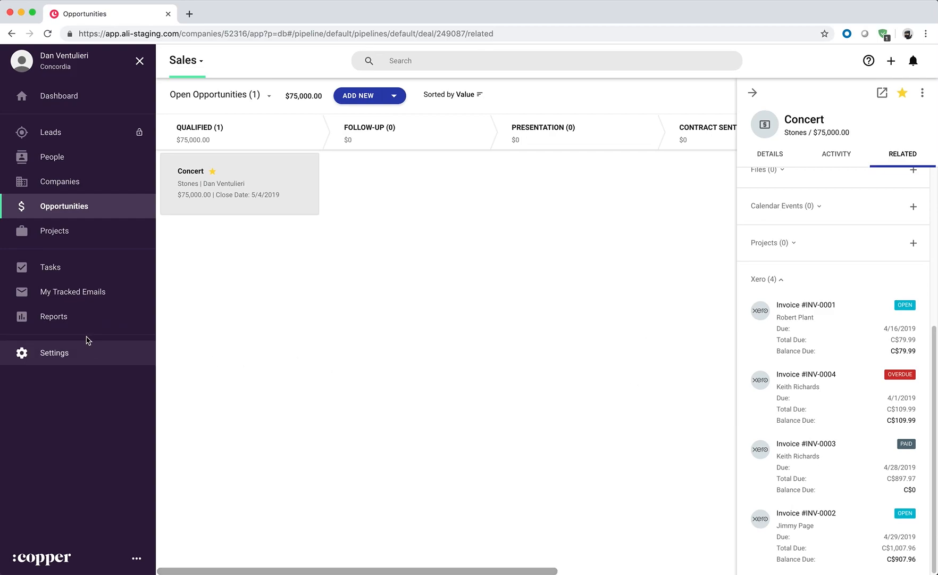
Step: Reach the Technical Support team page through Settings > Team & Visibility Permissions
left_click(55, 352)
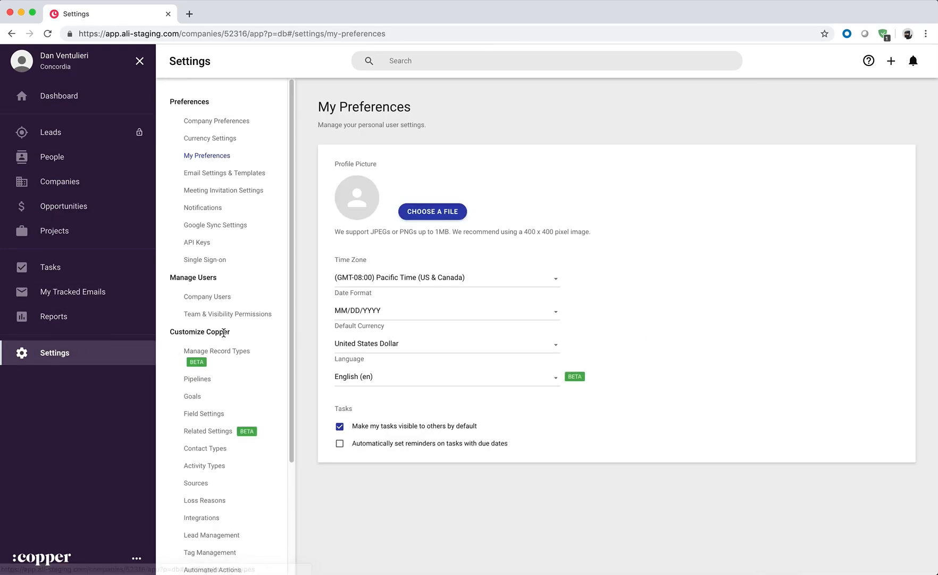
left_click(227, 314)
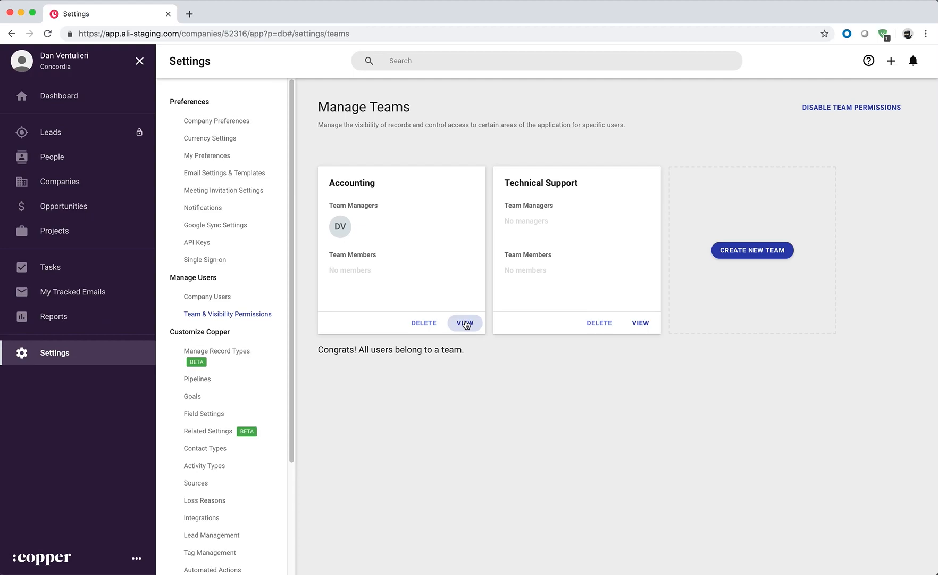
left_click(464, 324)
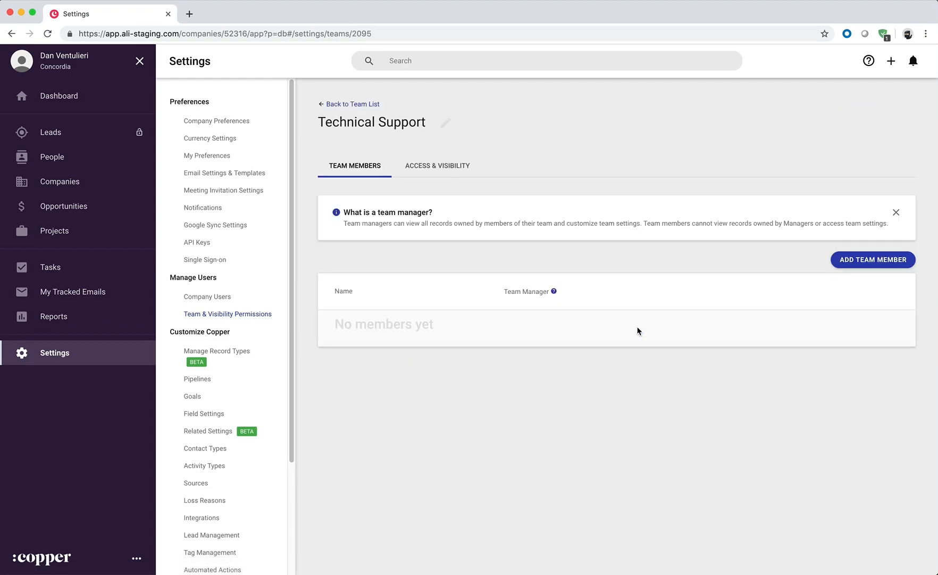
Step: Review Technical Support's Access & Visibility rights, noting Xero Access unchecked, and return to the team list
left_click(437, 165)
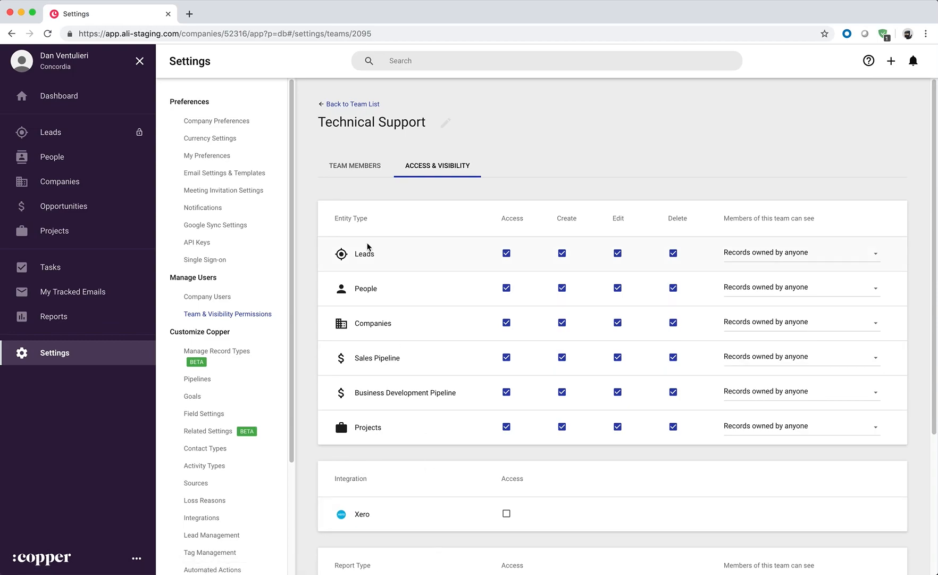
left_click(353, 104)
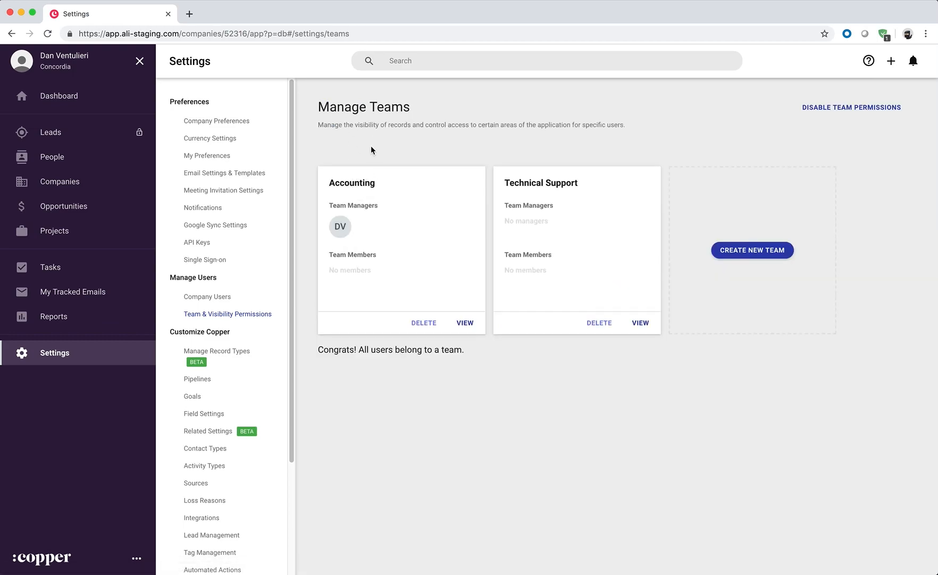
mouse_move(288, 292)
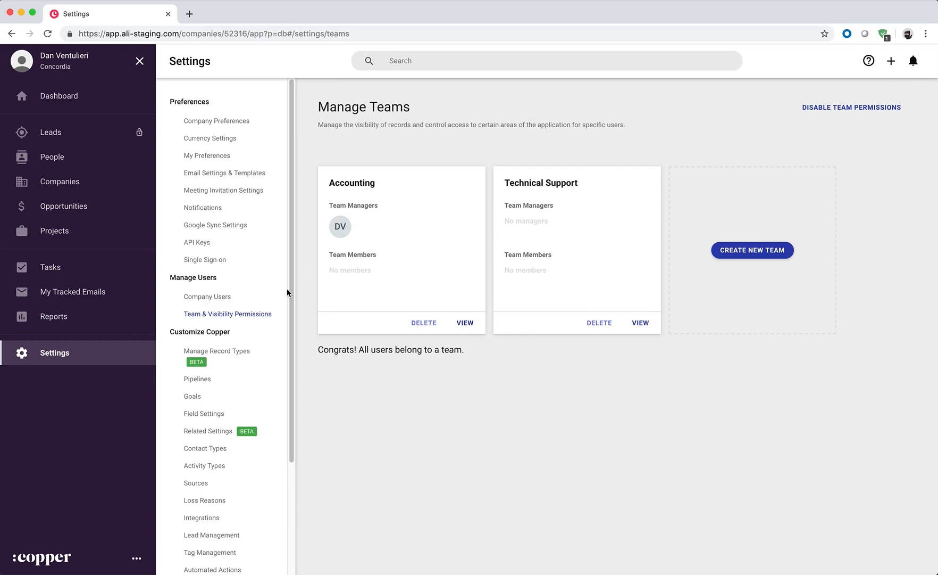
Step: Show the Integrations settings with Xero active alongside Google Drive and Dropbox
scroll("down", 3)
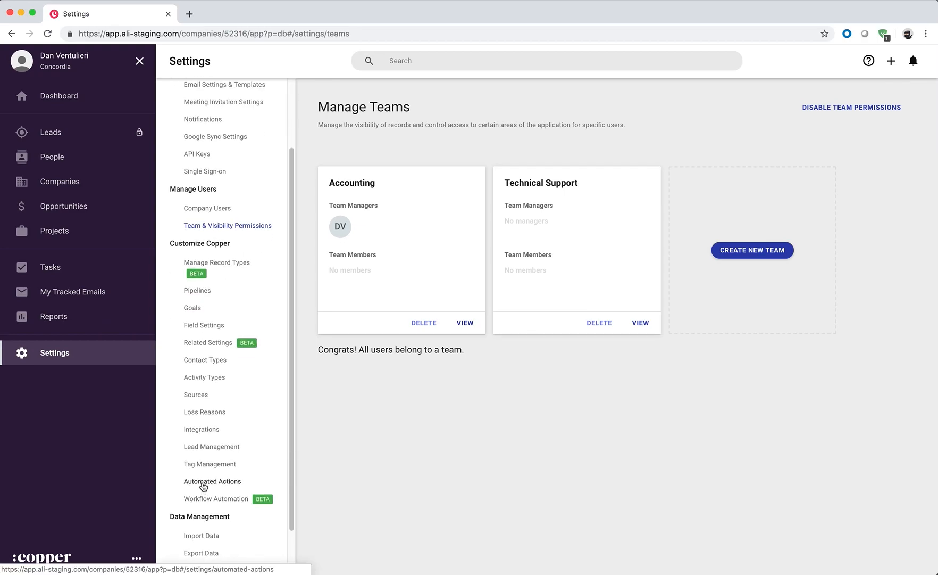
left_click(201, 429)
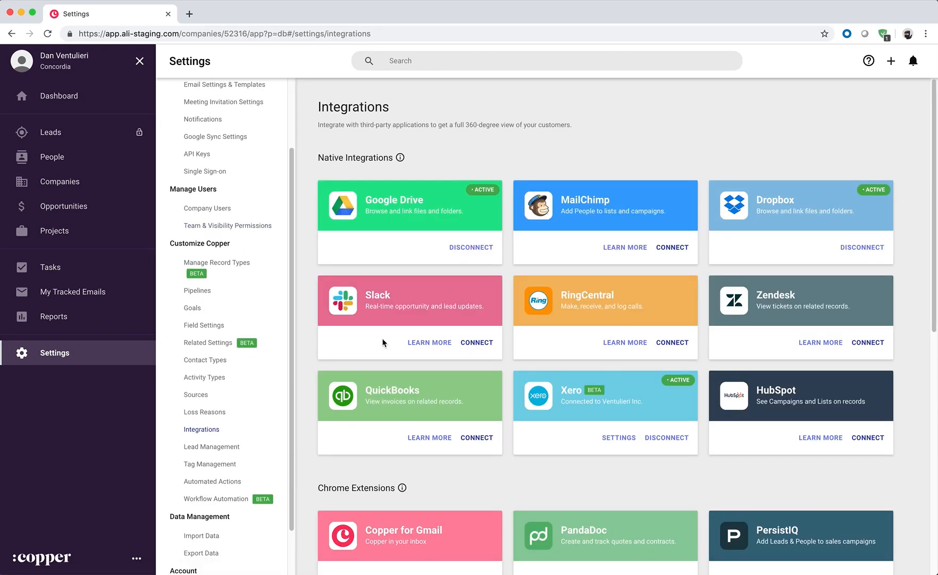